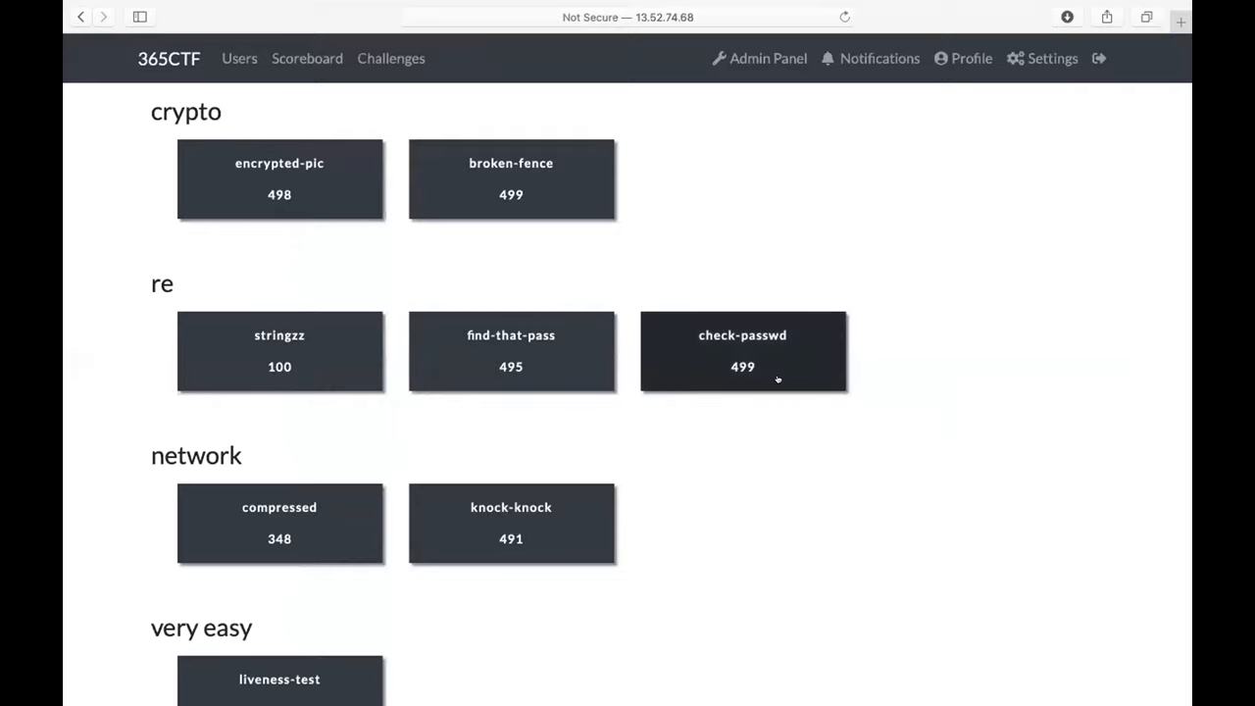
mouse_move(734, 237)
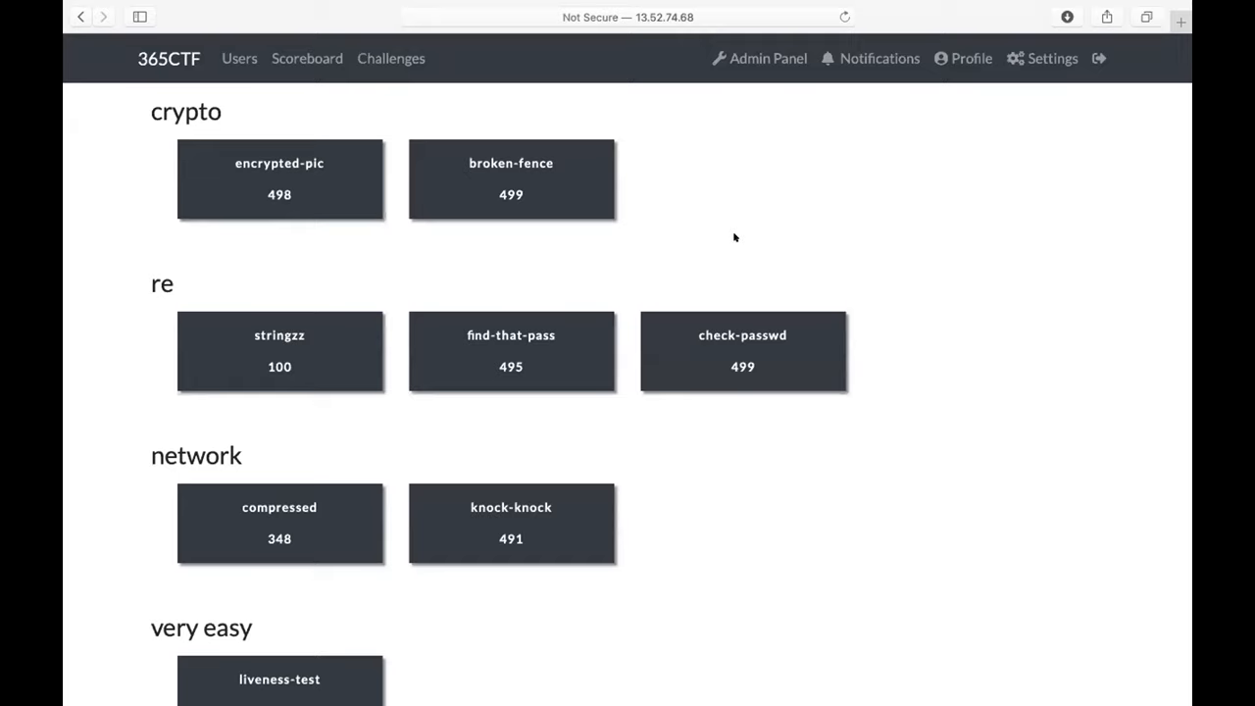
mouse_move(705, 259)
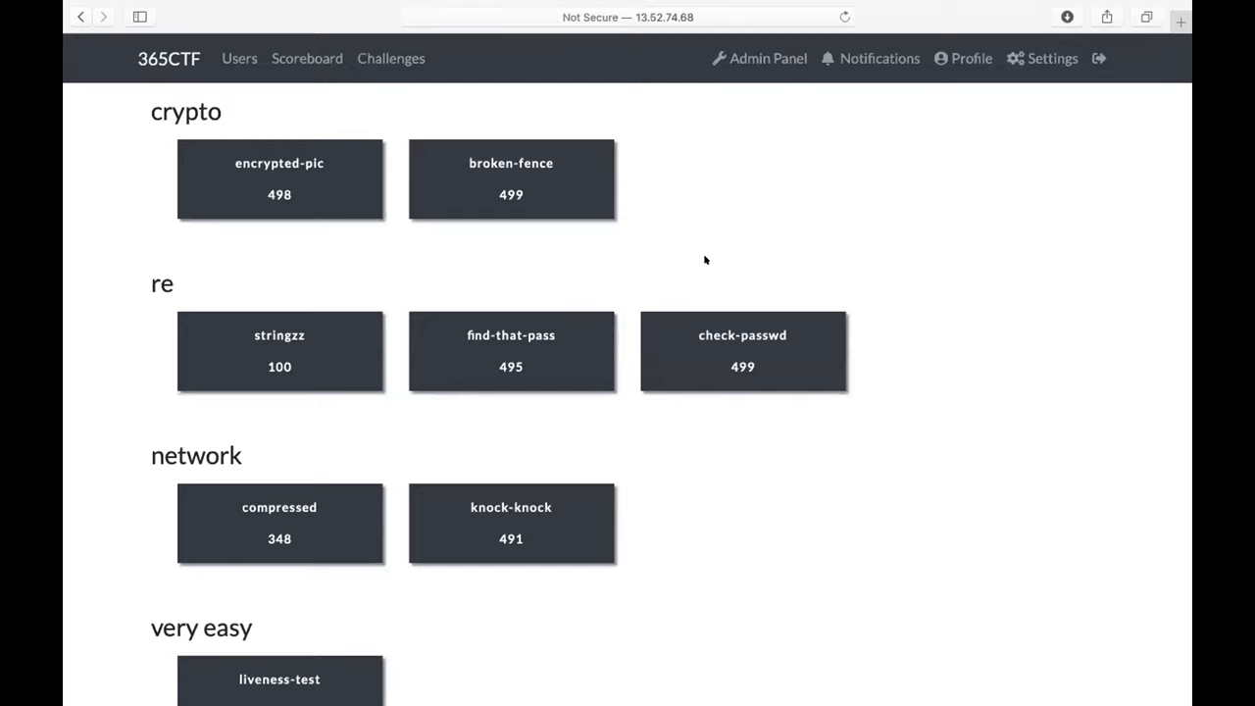
mouse_move(510, 349)
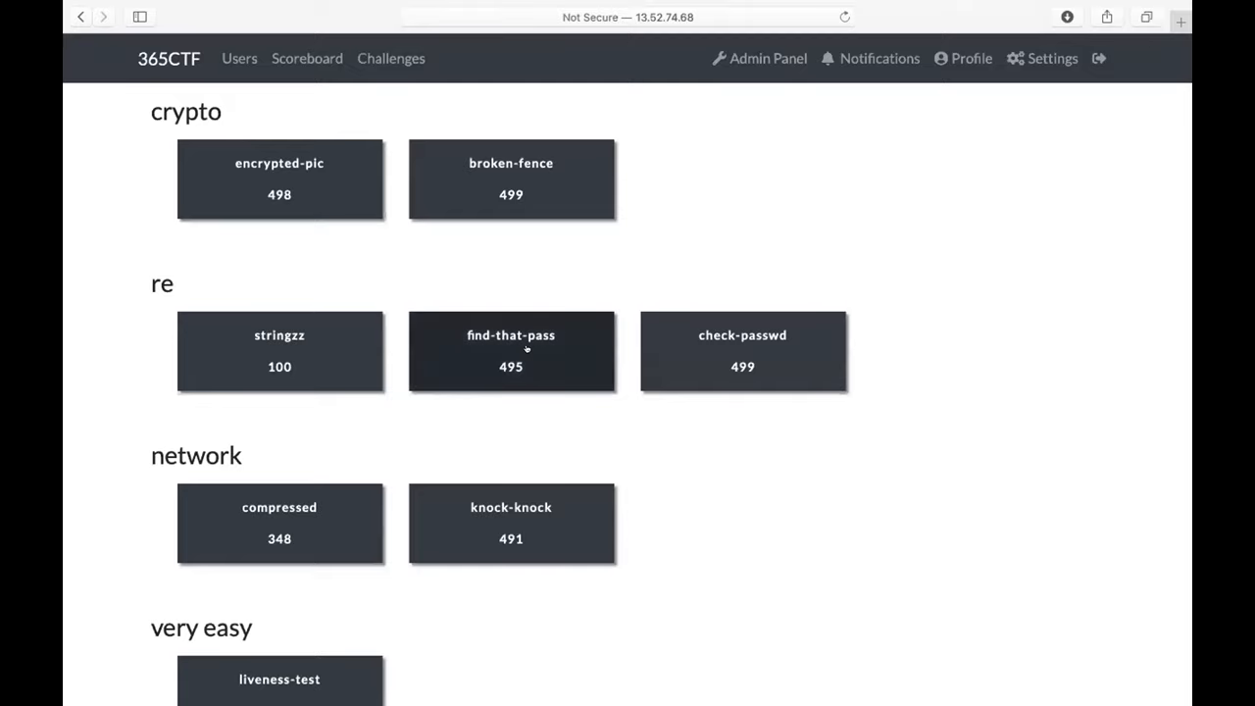
View the find-that-pass challenge details and select the 365CTF{} flag format, then close the modal.
left_click(510, 351)
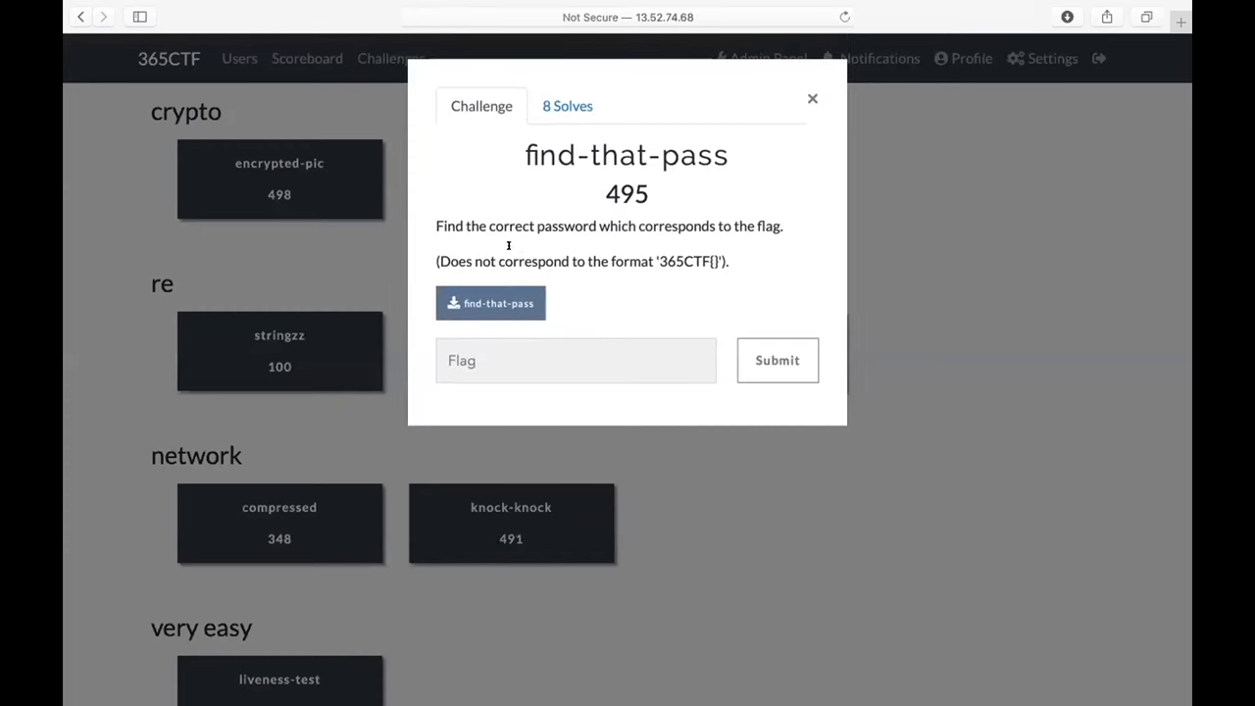
mouse_move(478, 243)
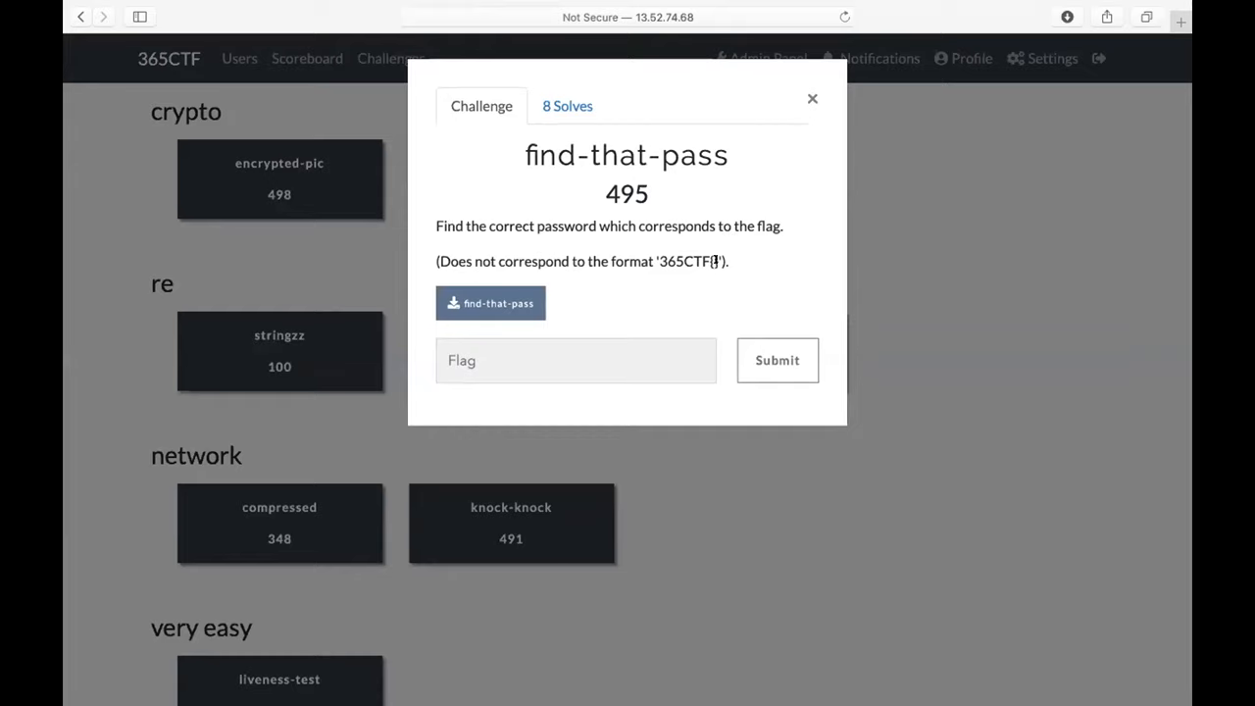
double_click(689, 261)
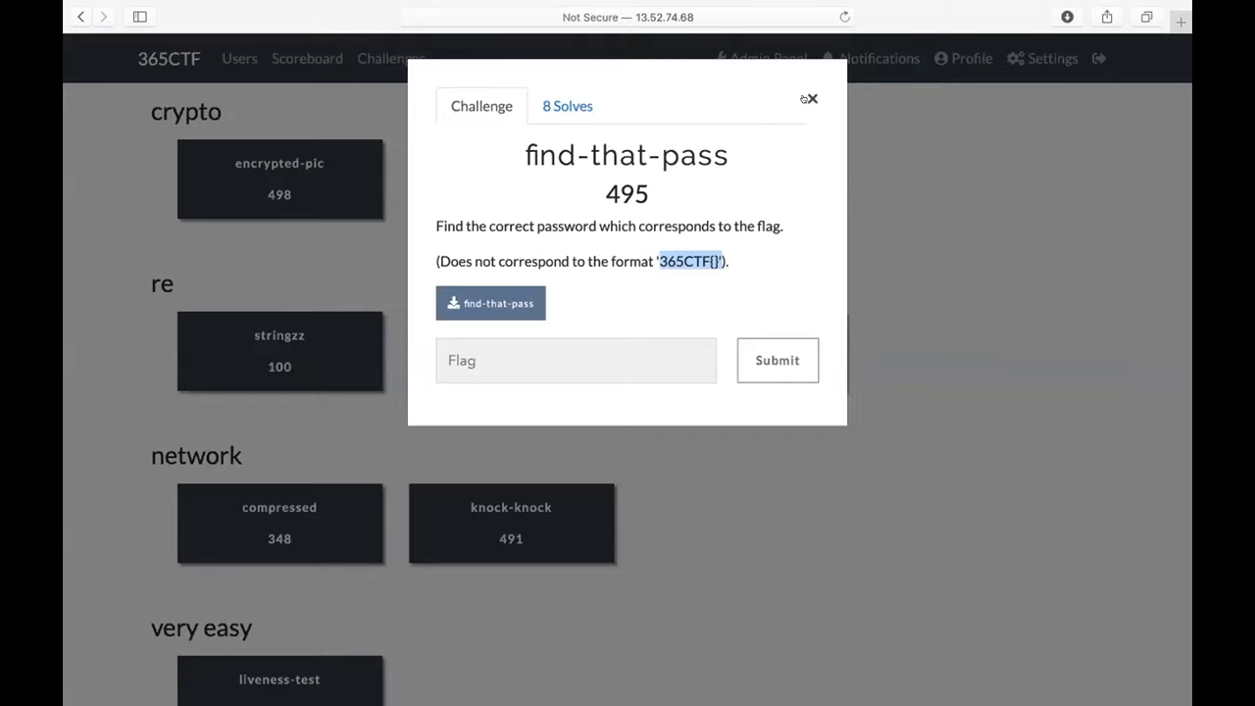
left_click(812, 98)
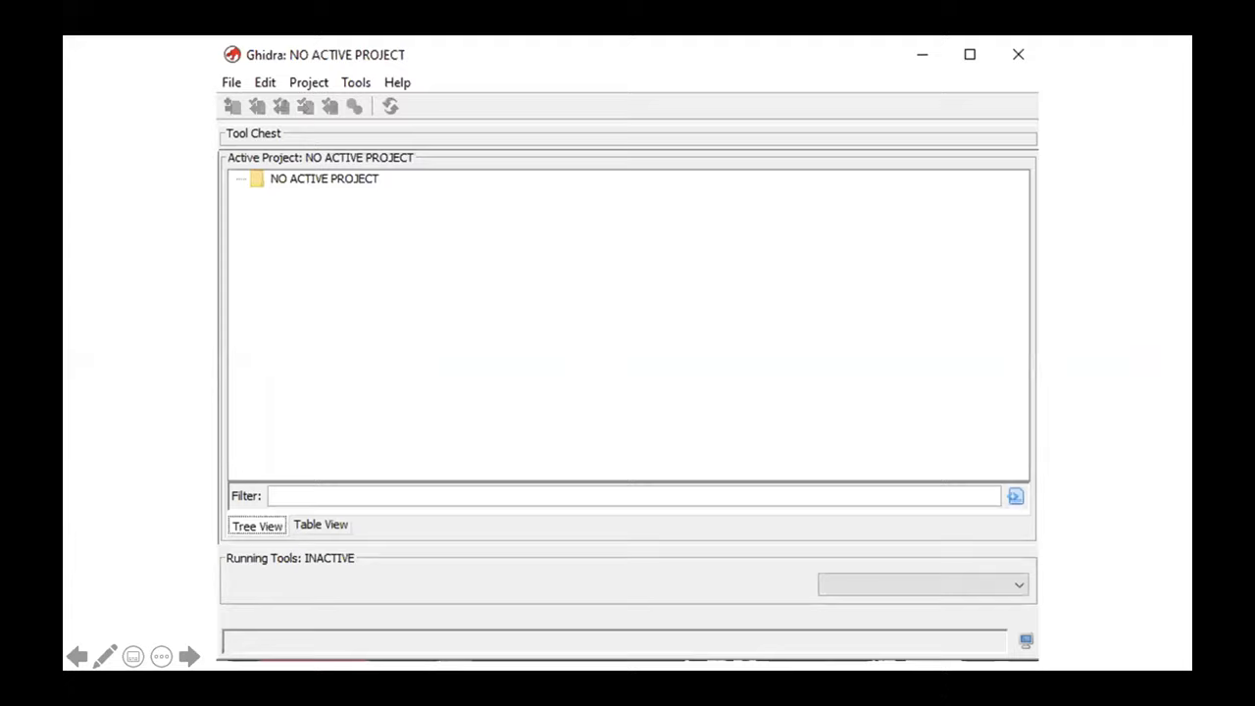
mouse_move(632, 302)
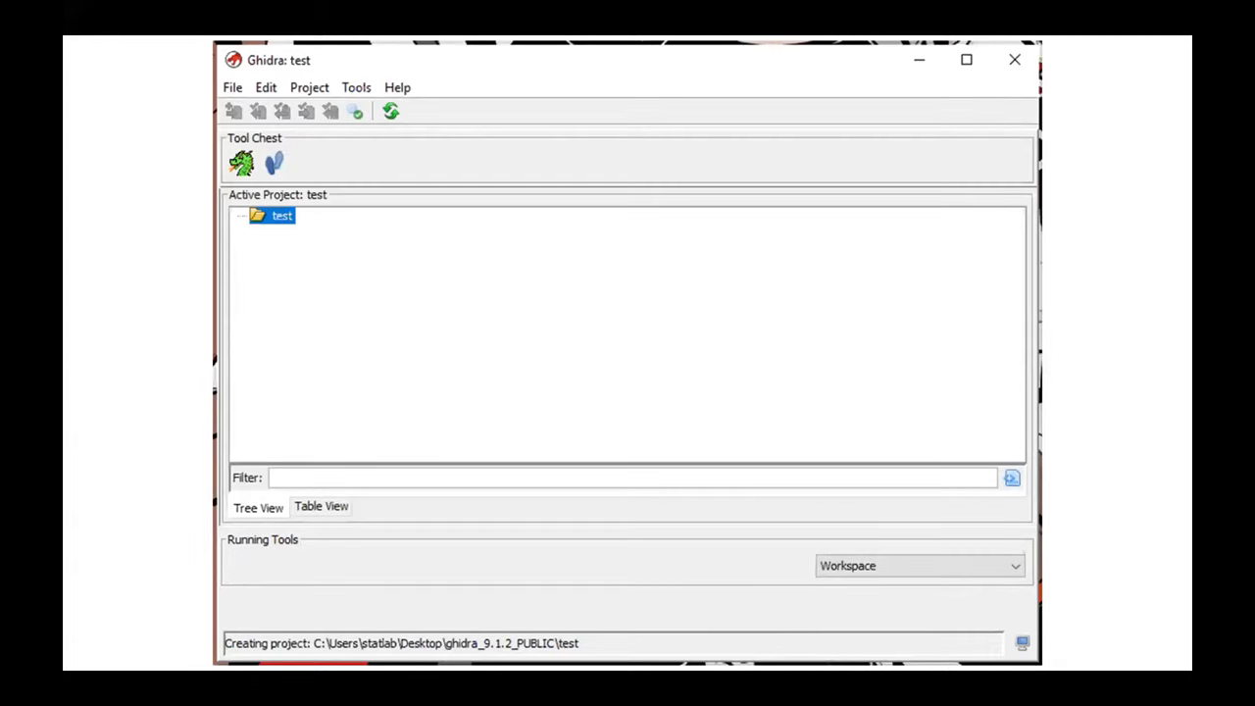
Select the newly created test project to import the find-that-pass binary into it.
left_click(231, 87)
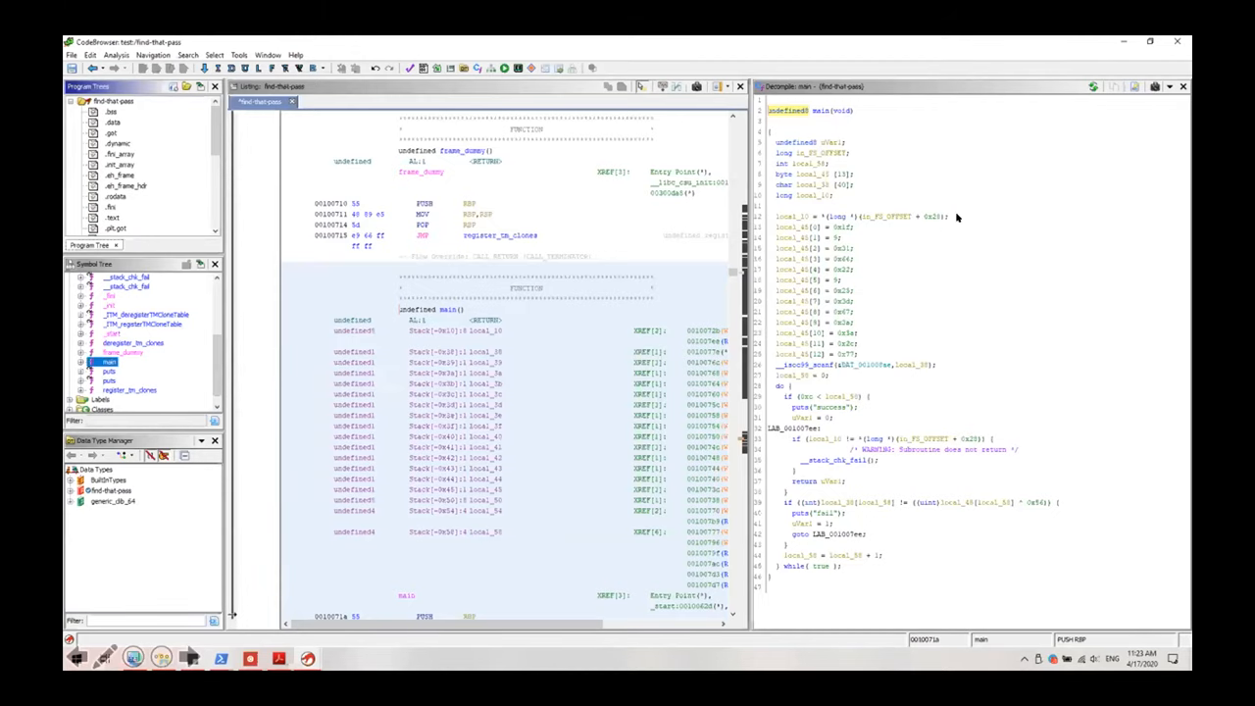
mouse_move(1044, 251)
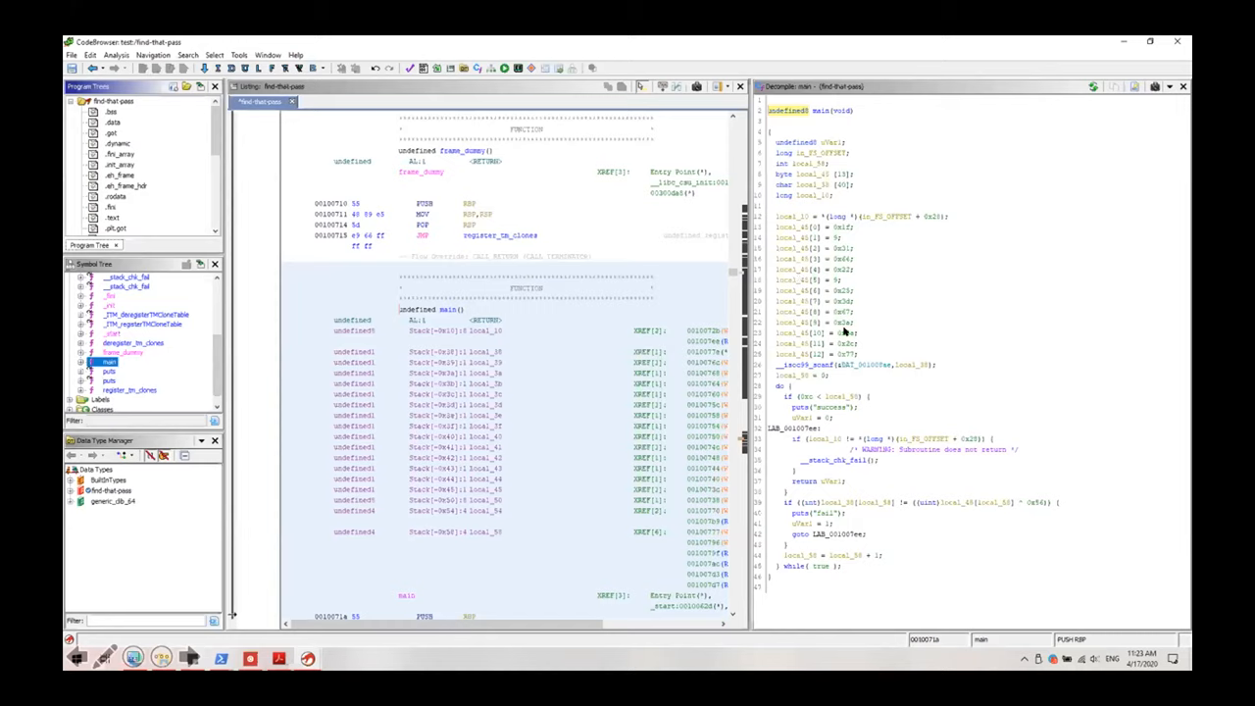
mouse_move(926, 333)
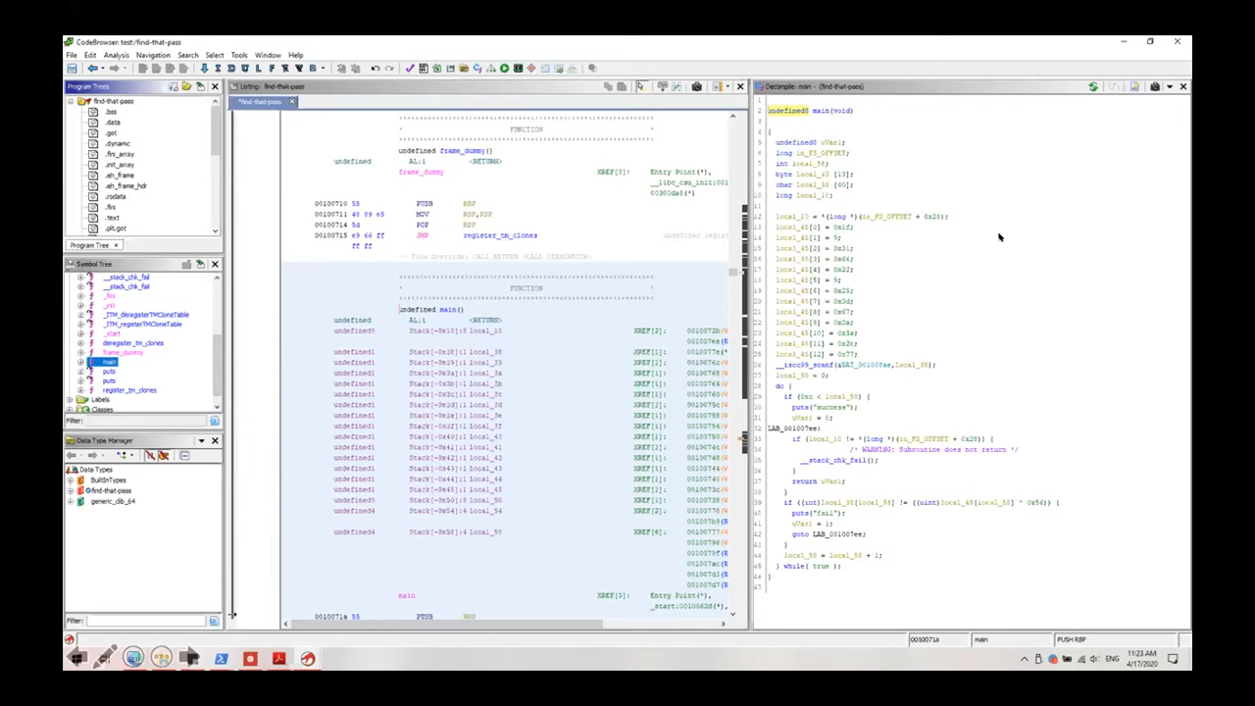
mouse_move(1031, 180)
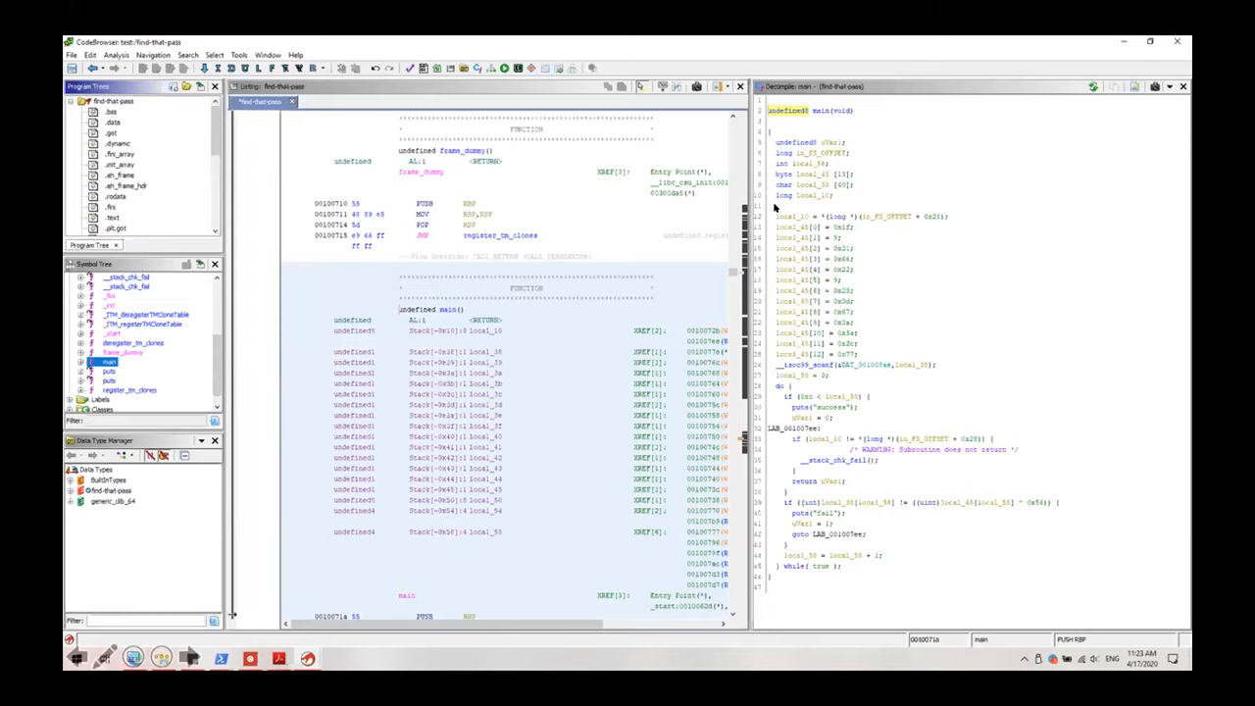
mouse_move(787, 306)
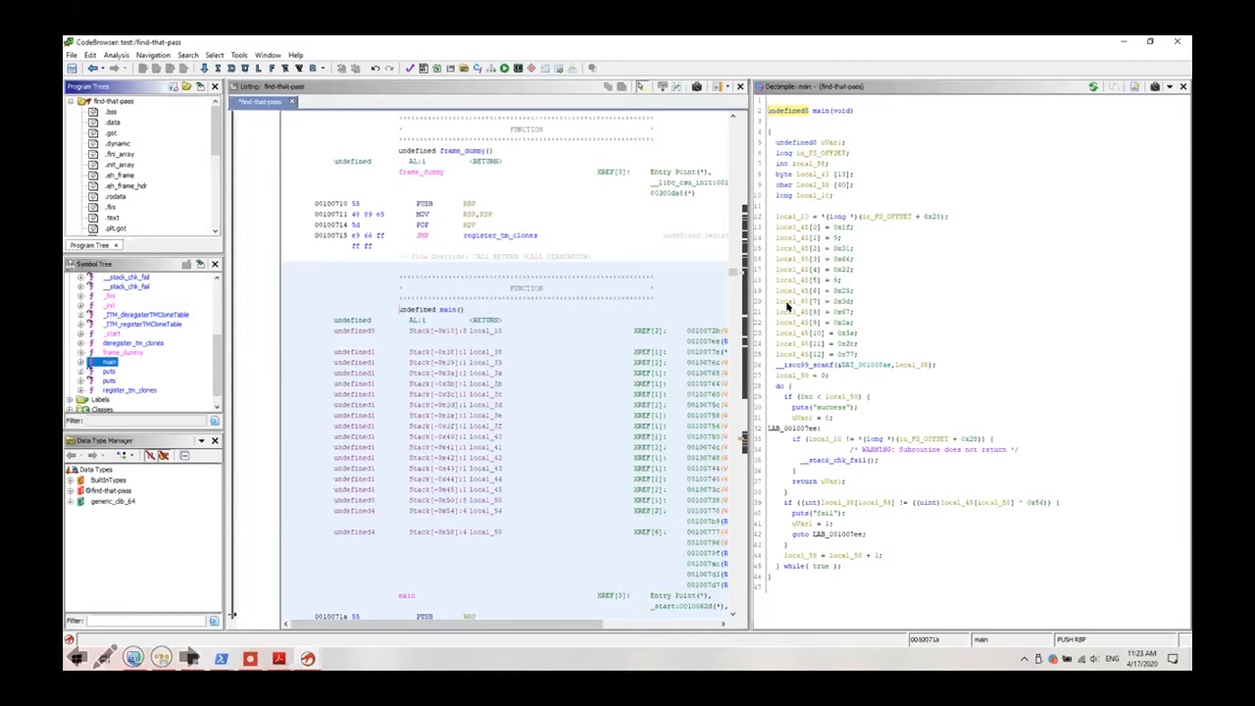
mouse_move(926, 251)
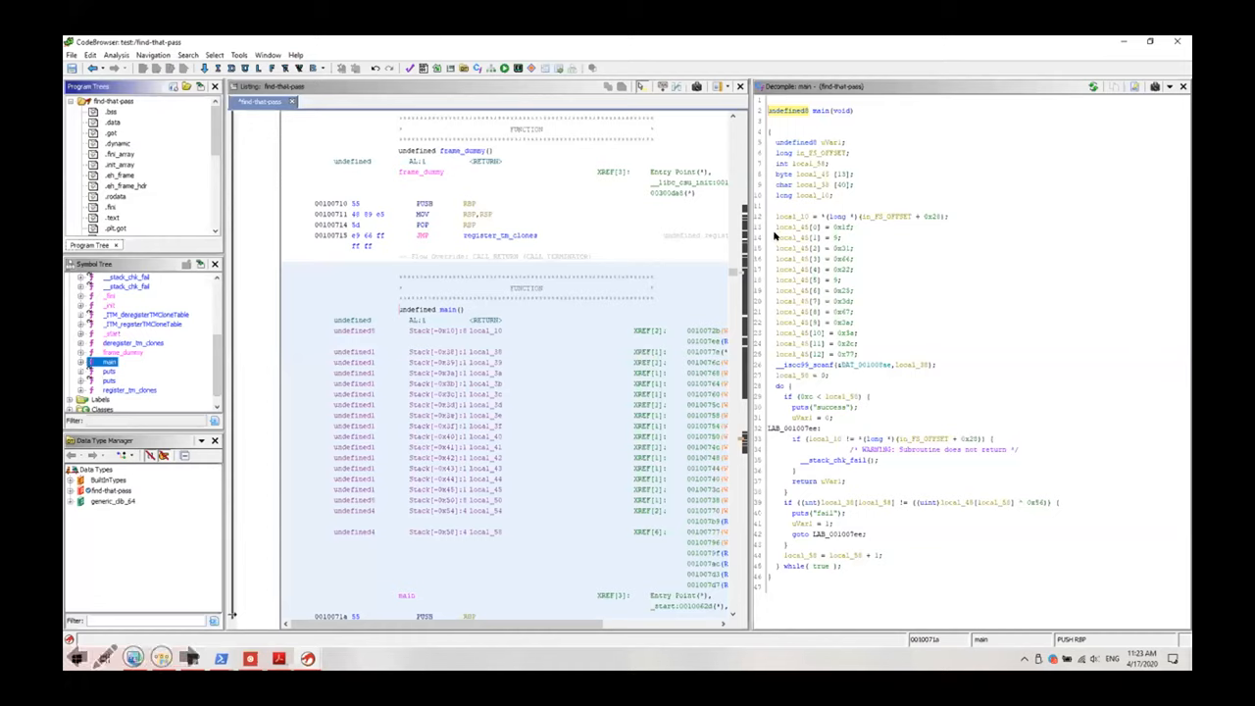
mouse_move(802, 345)
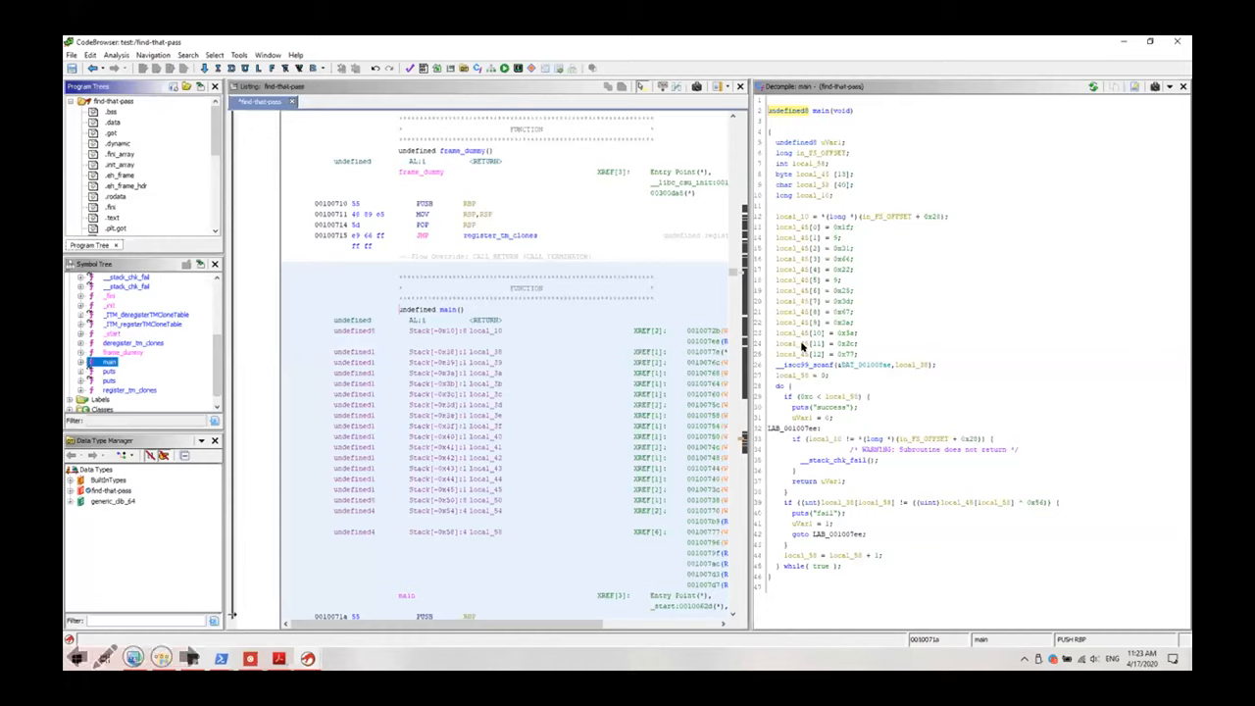
mouse_move(871, 338)
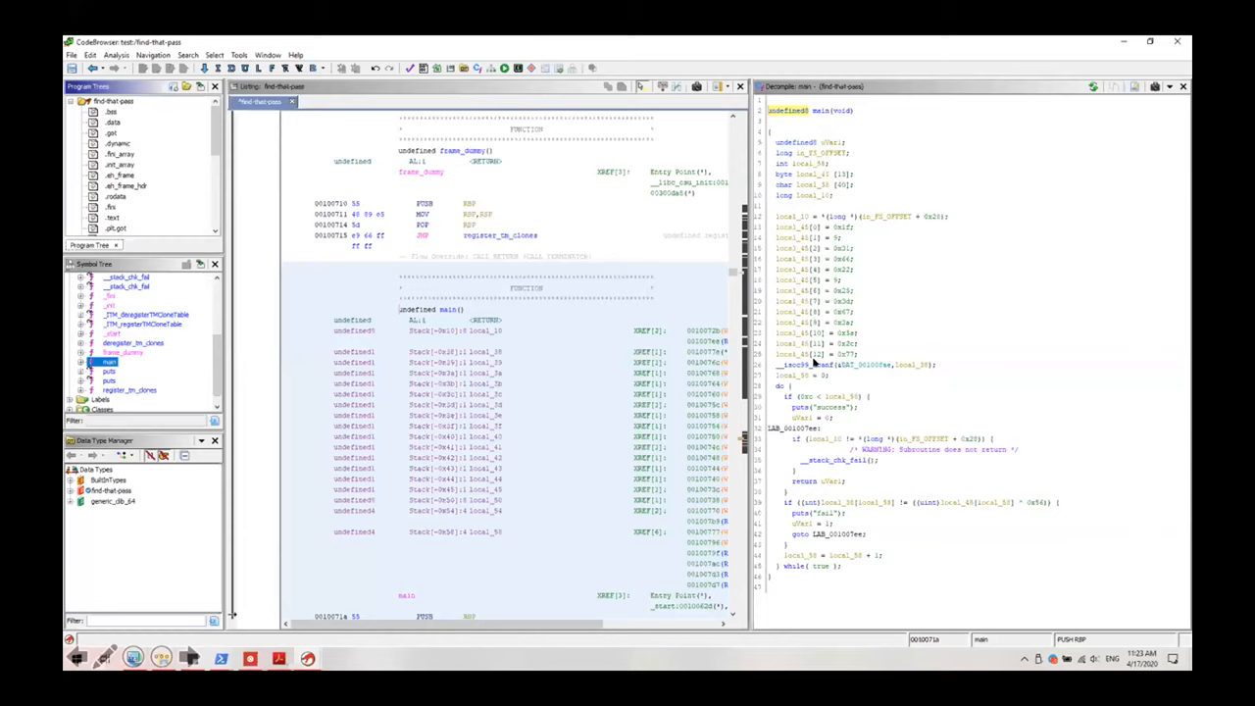
mouse_move(814, 363)
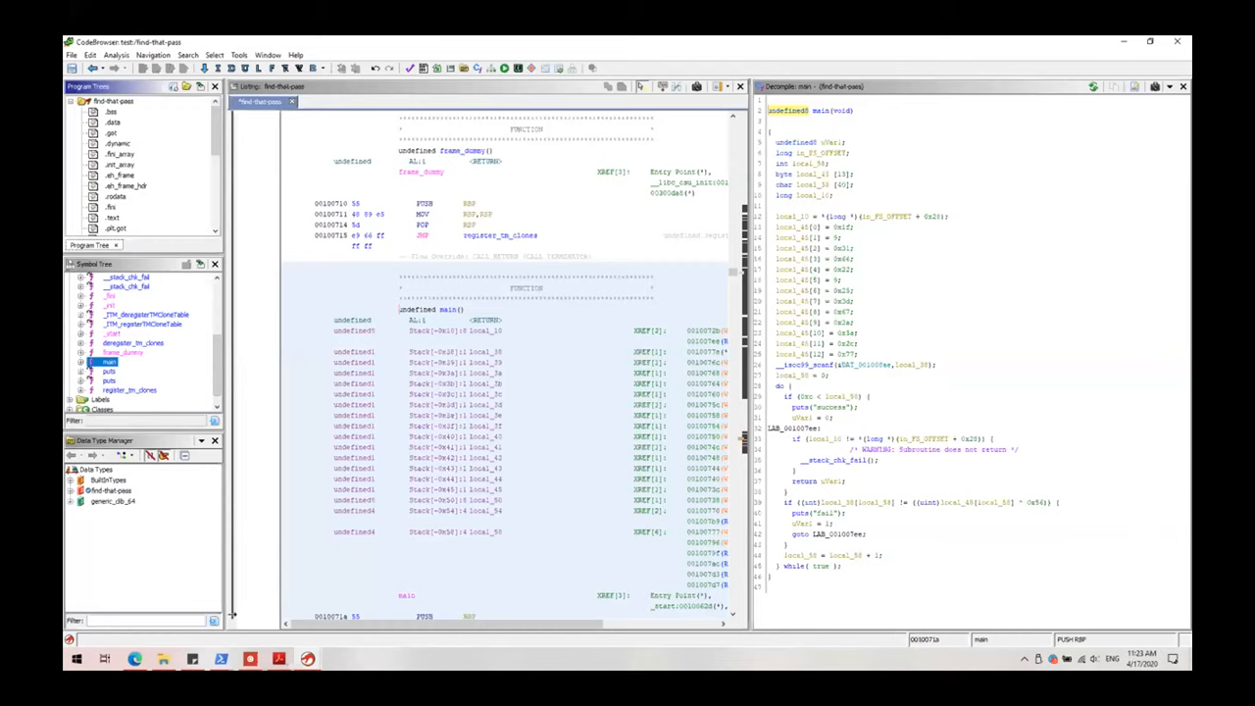
mouse_move(914, 371)
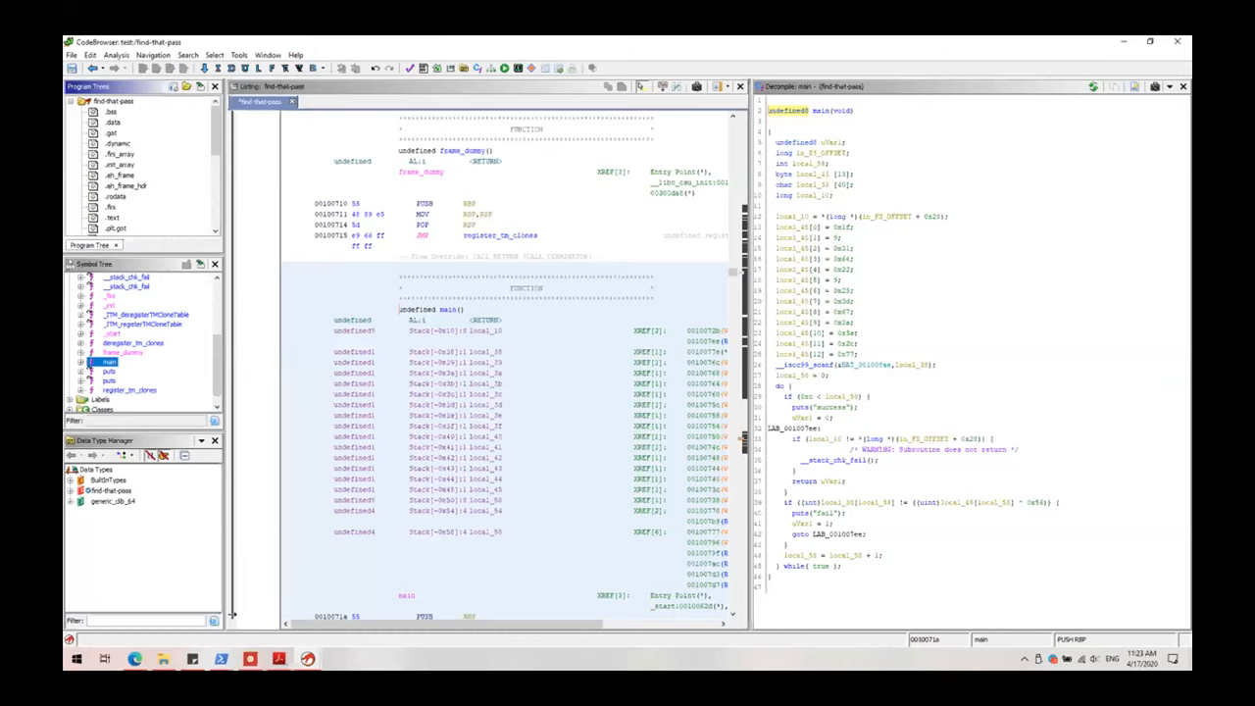
mouse_move(957, 330)
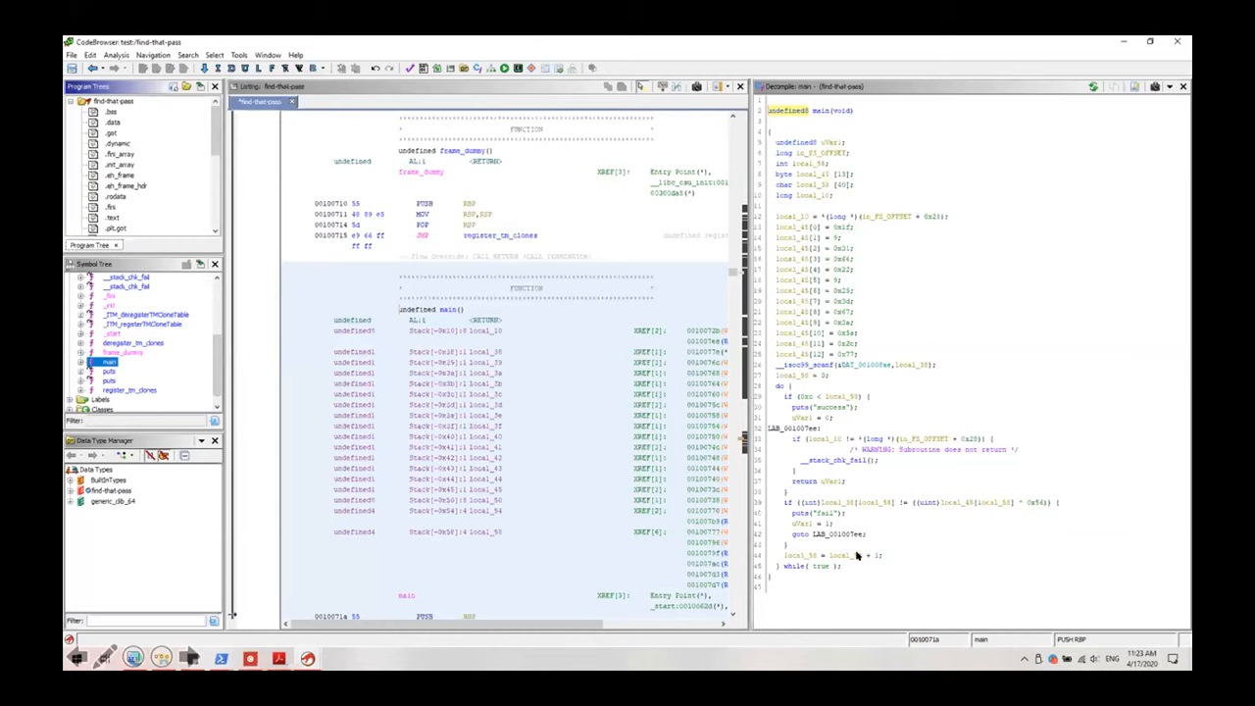
mouse_move(855, 557)
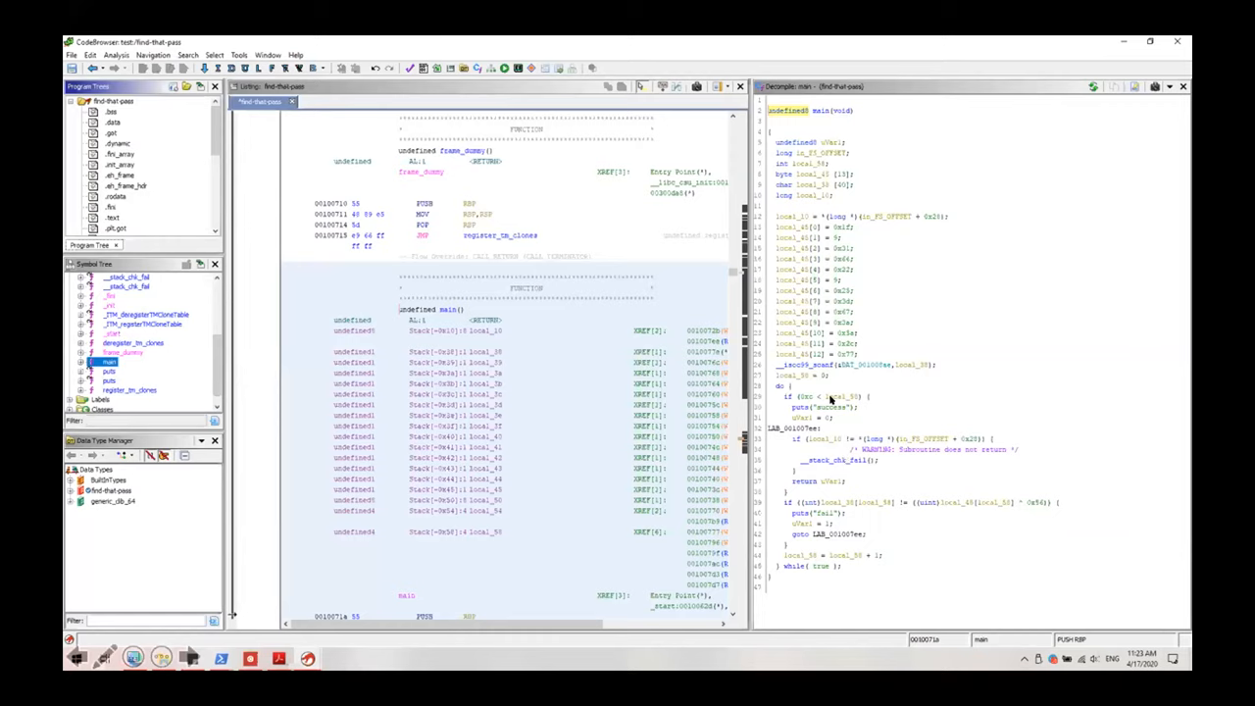
mouse_move(801, 390)
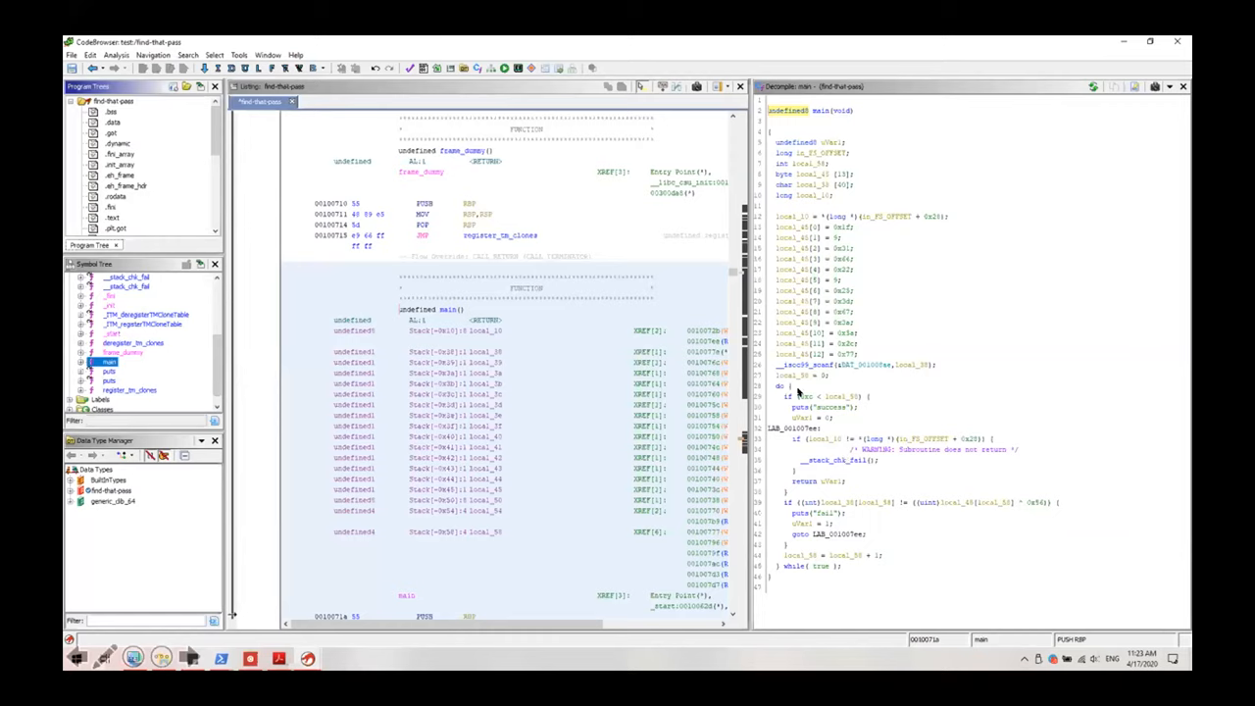
mouse_move(820, 416)
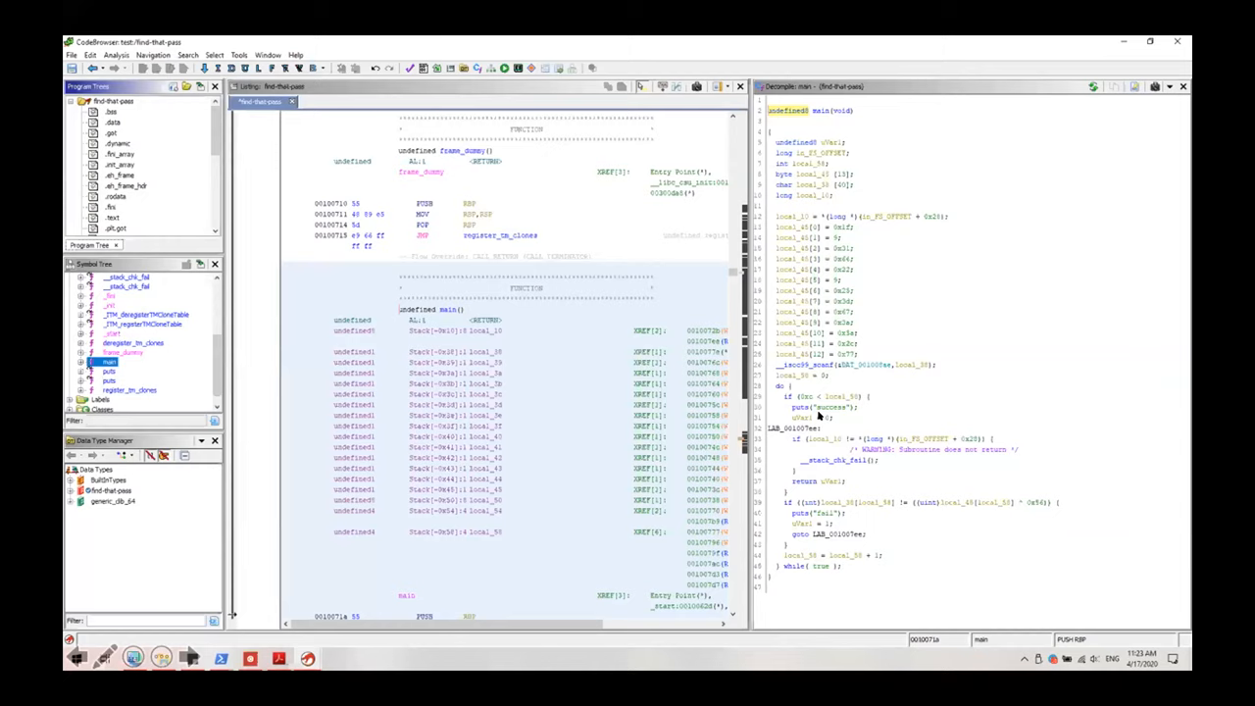
mouse_move(846, 434)
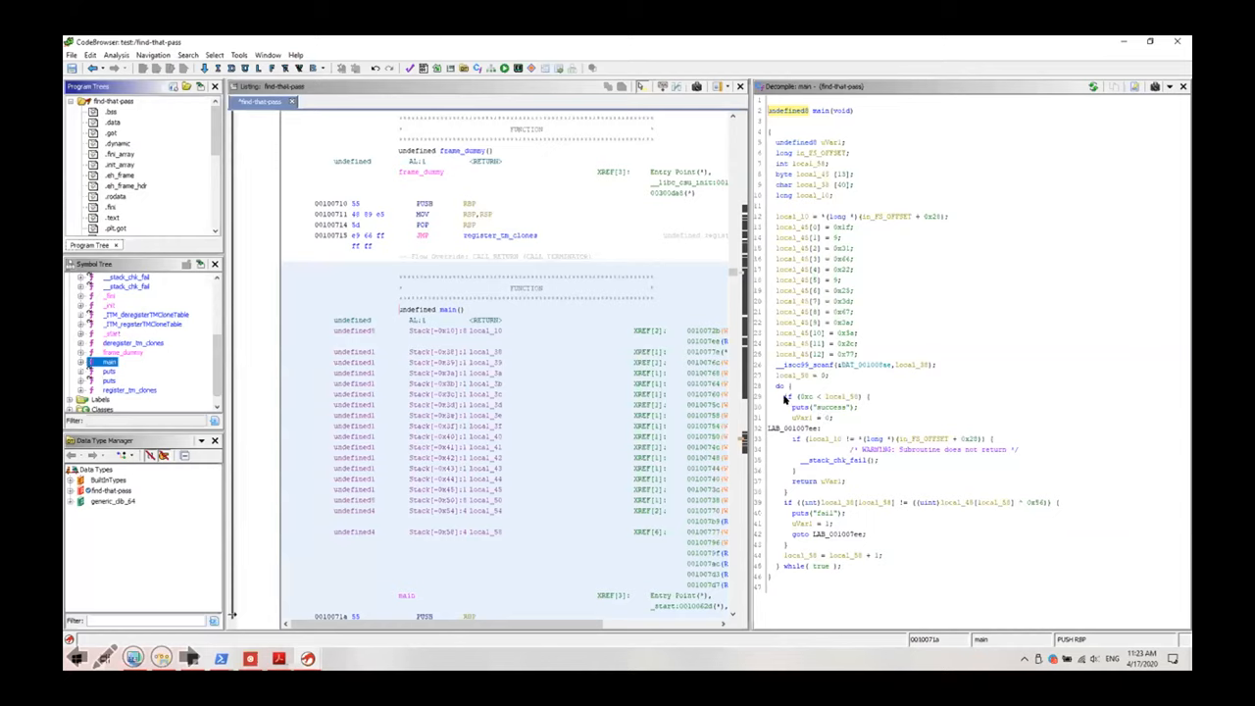
mouse_move(788, 400)
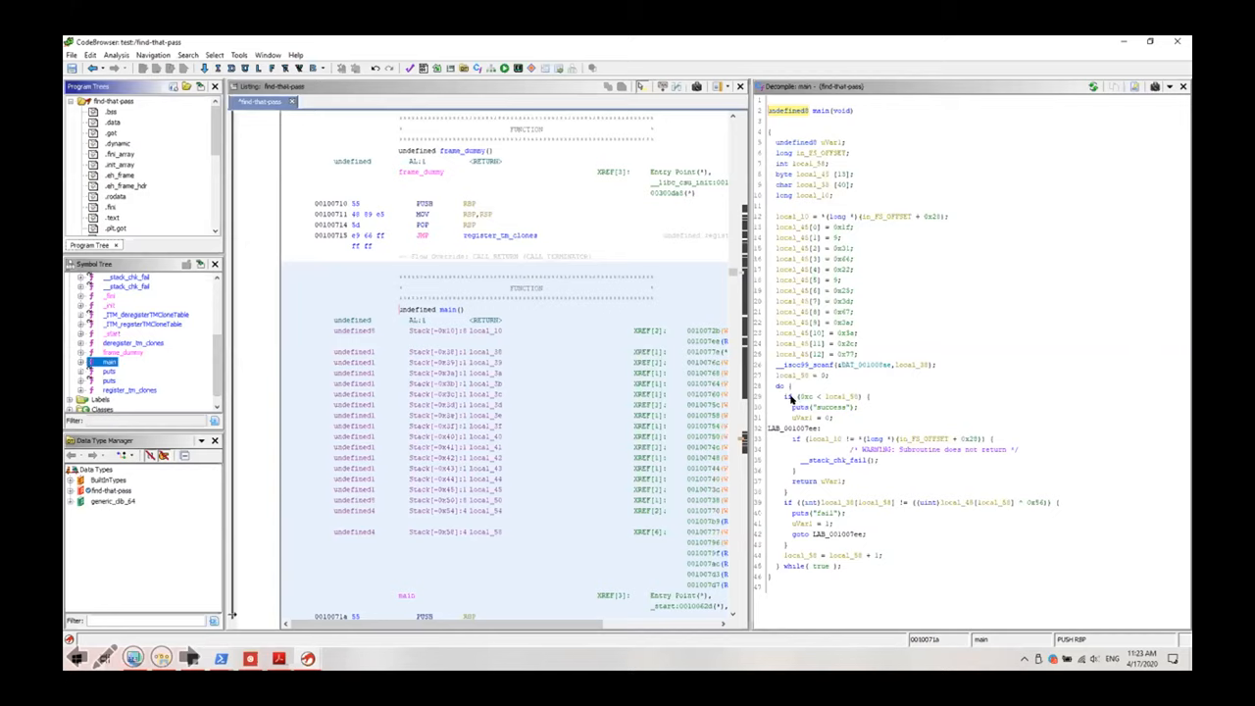
mouse_move(883, 404)
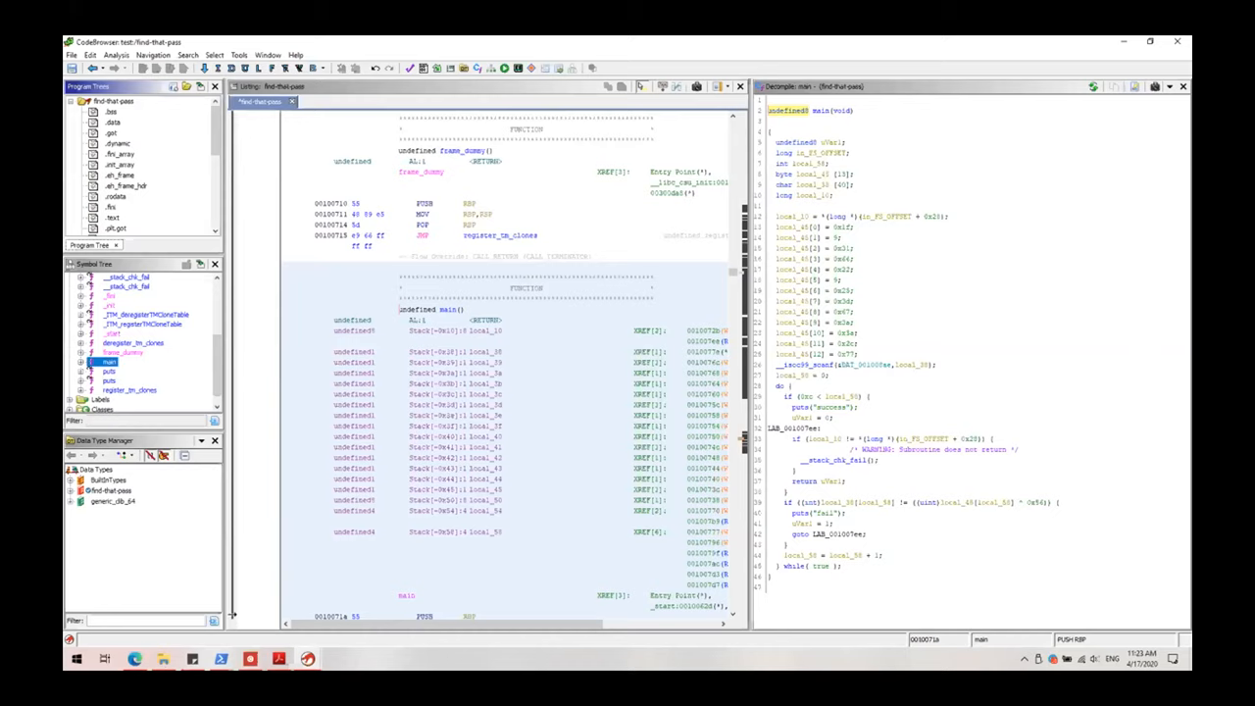
mouse_move(813, 477)
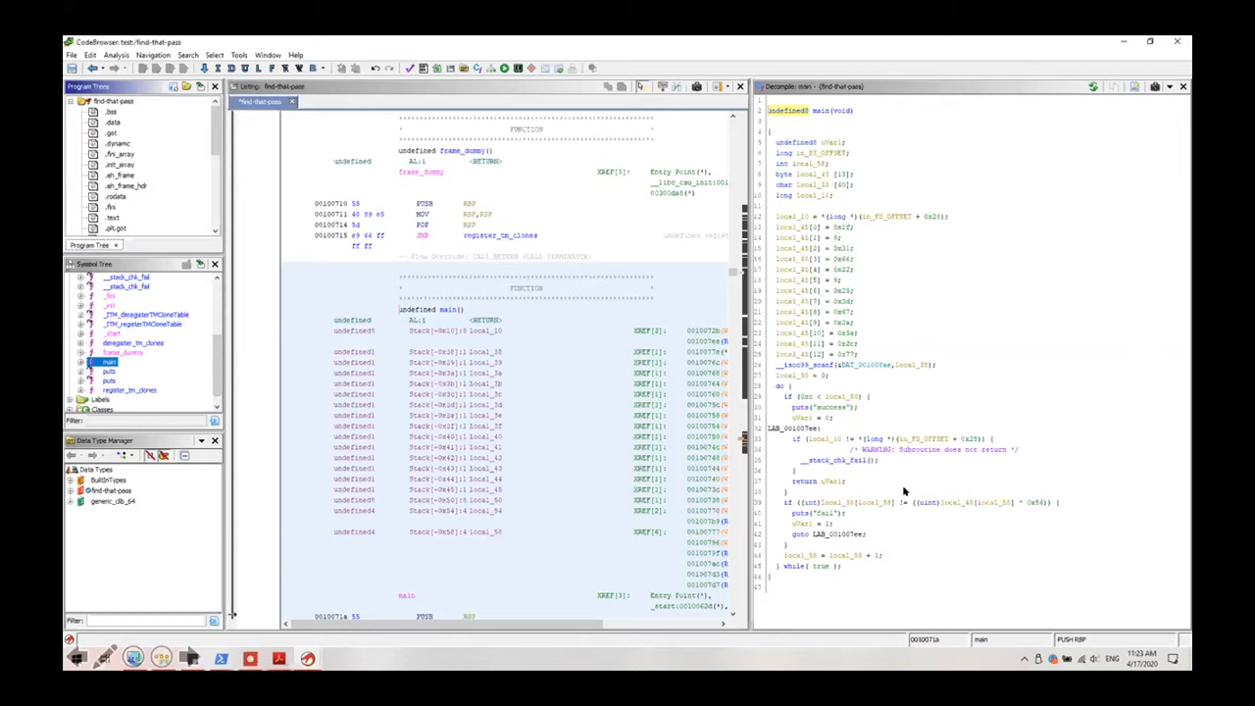
mouse_move(804, 500)
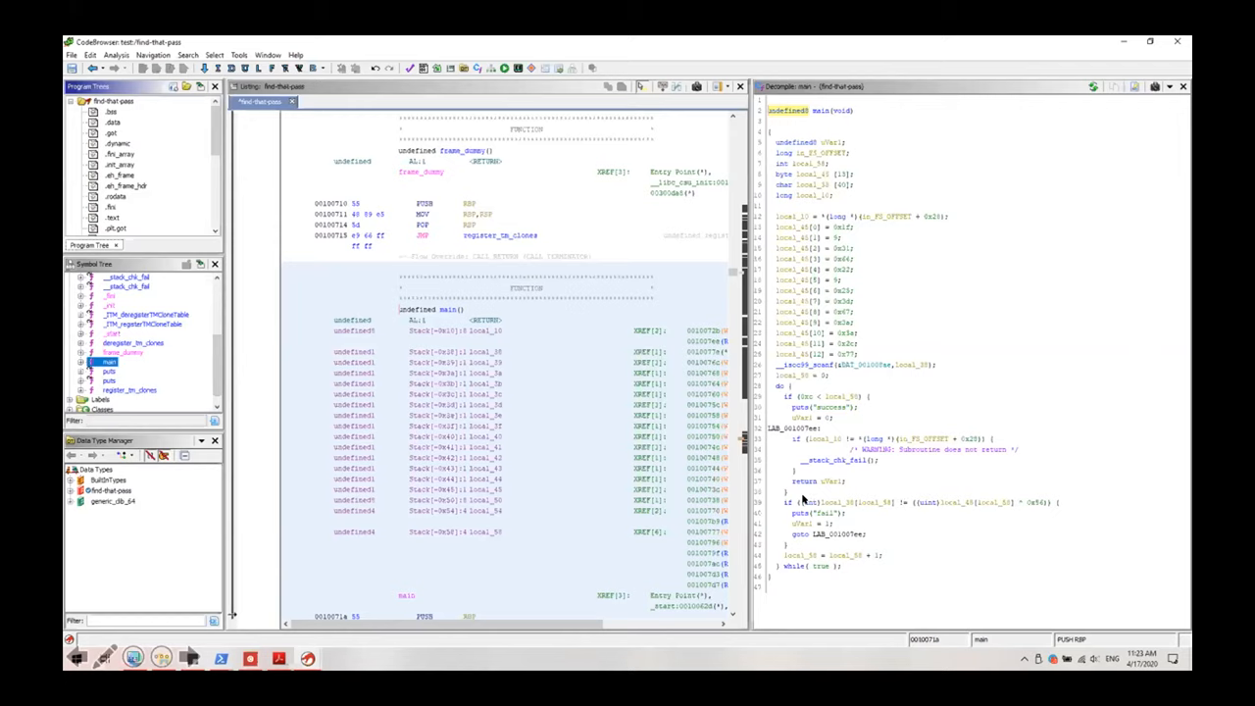
mouse_move(969, 502)
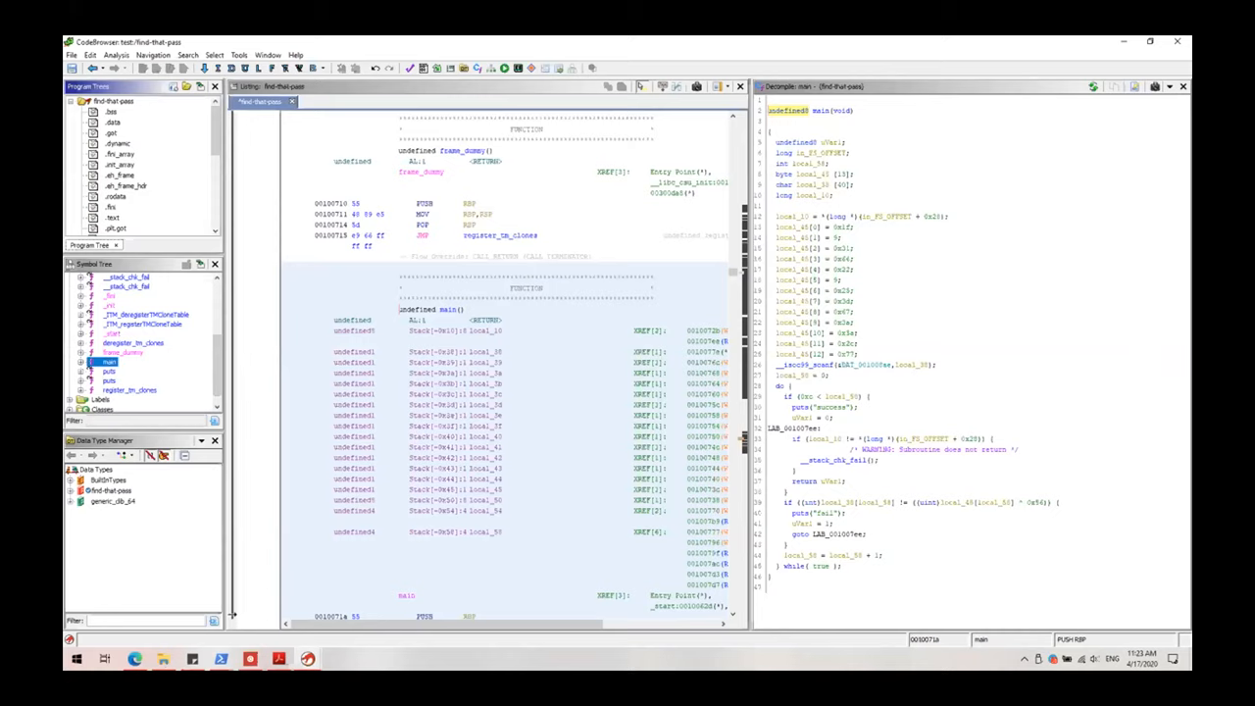
mouse_move(804, 302)
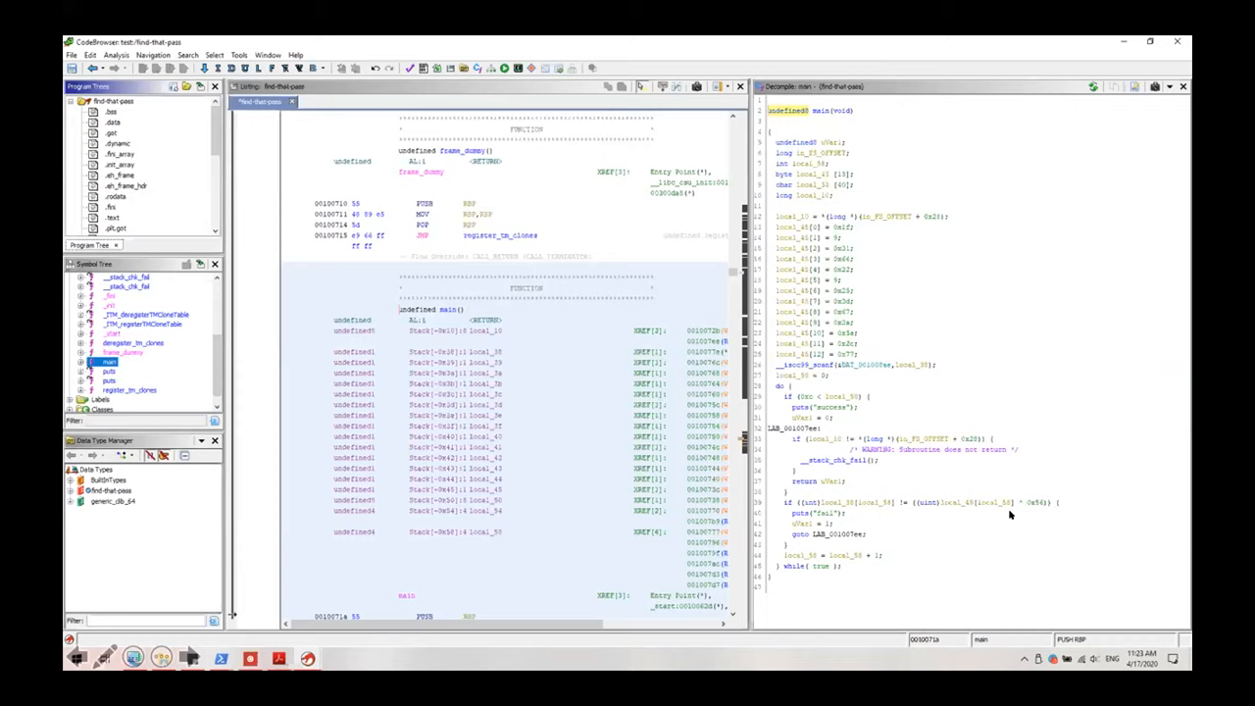
mouse_move(856, 504)
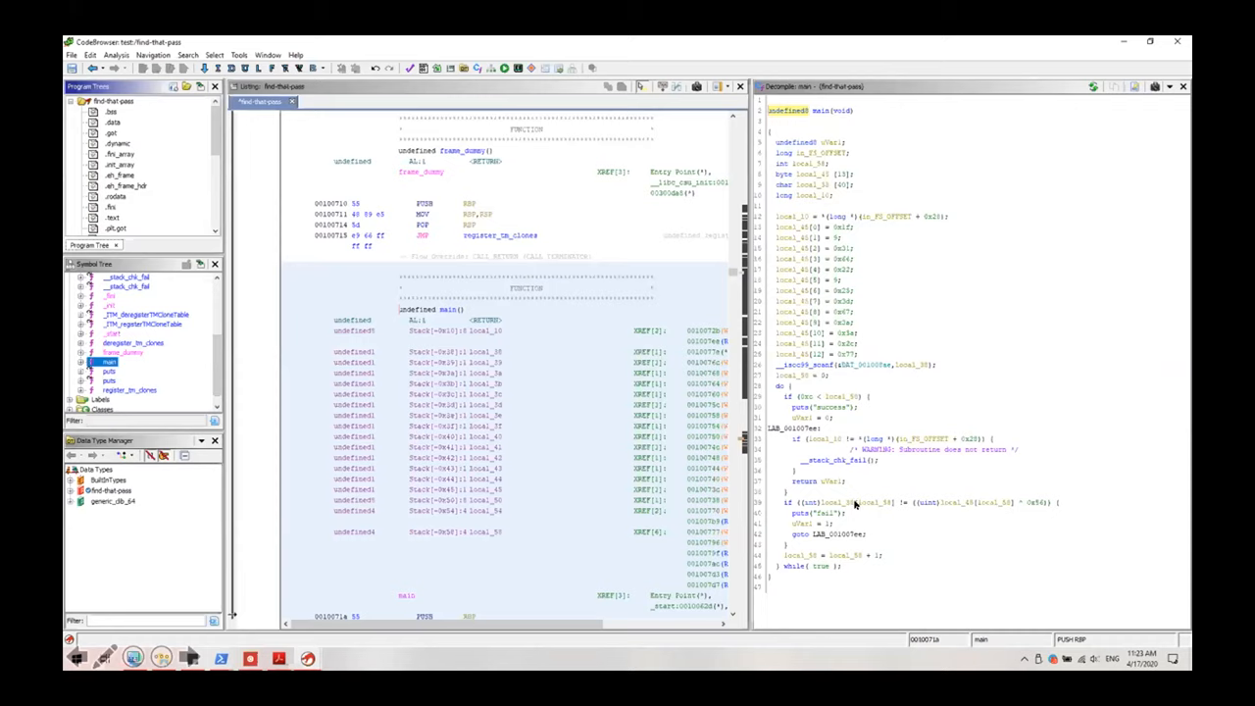
mouse_move(845, 503)
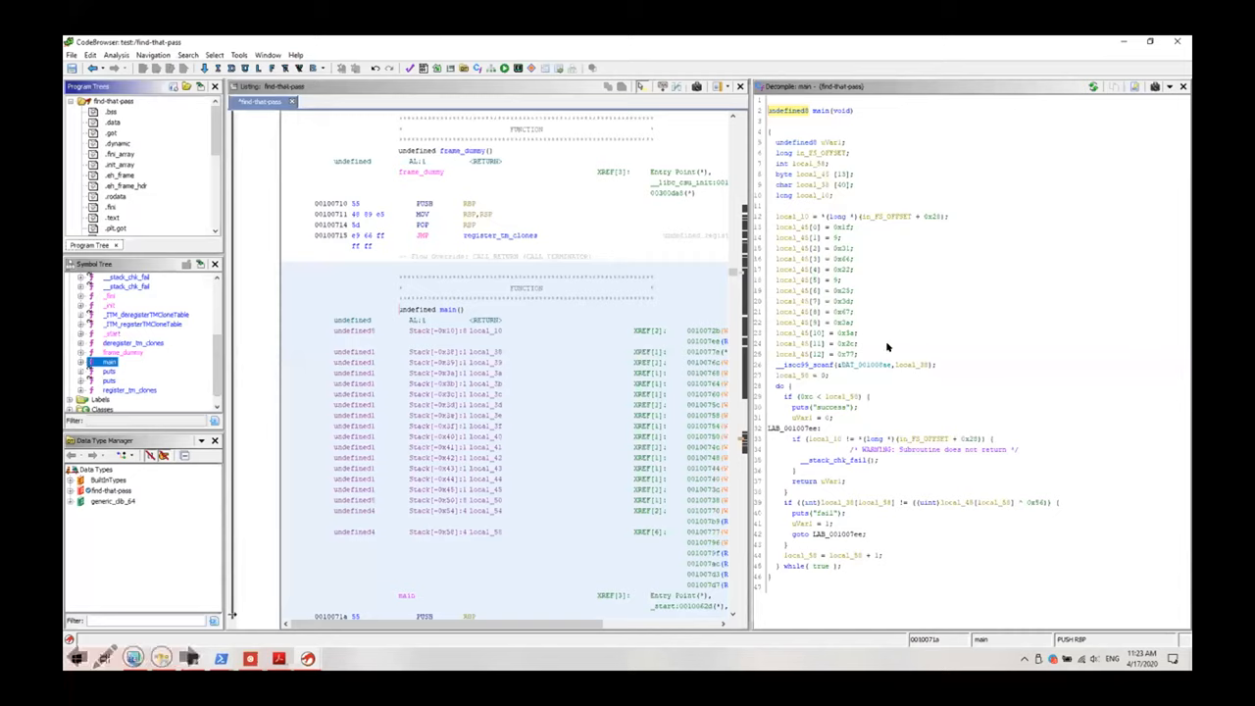
mouse_move(1028, 534)
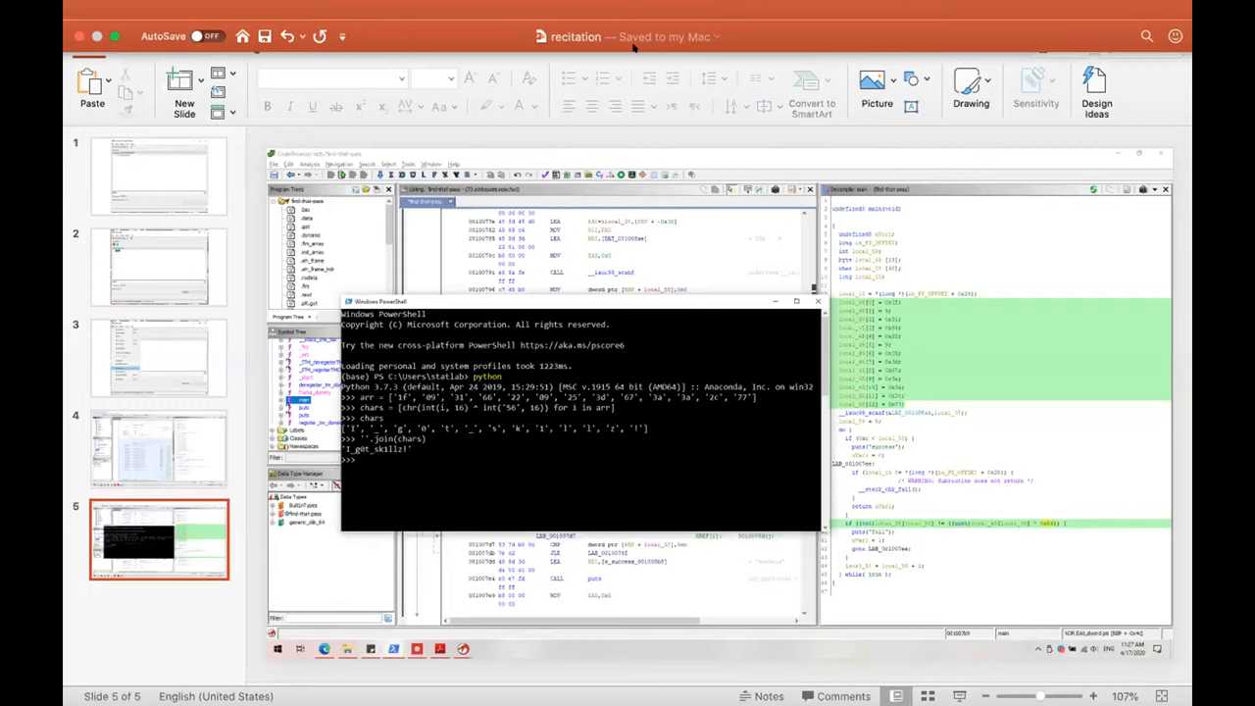
mouse_move(451, 108)
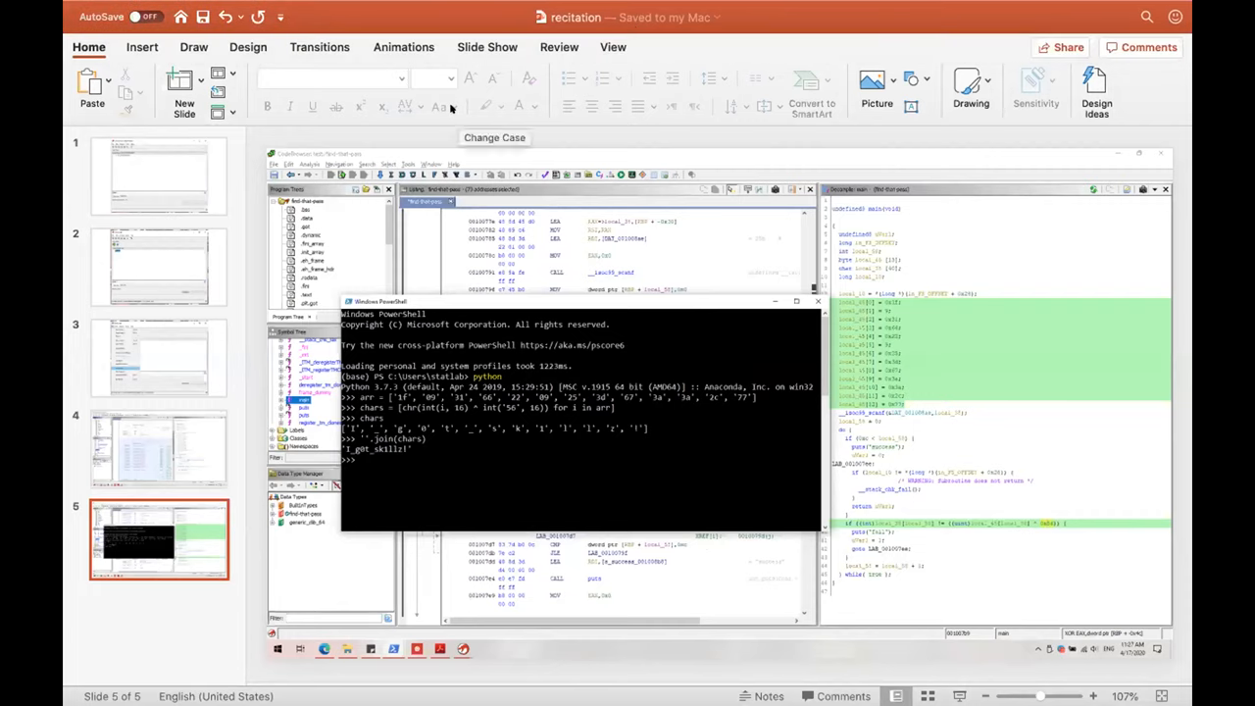
mouse_move(945, 31)
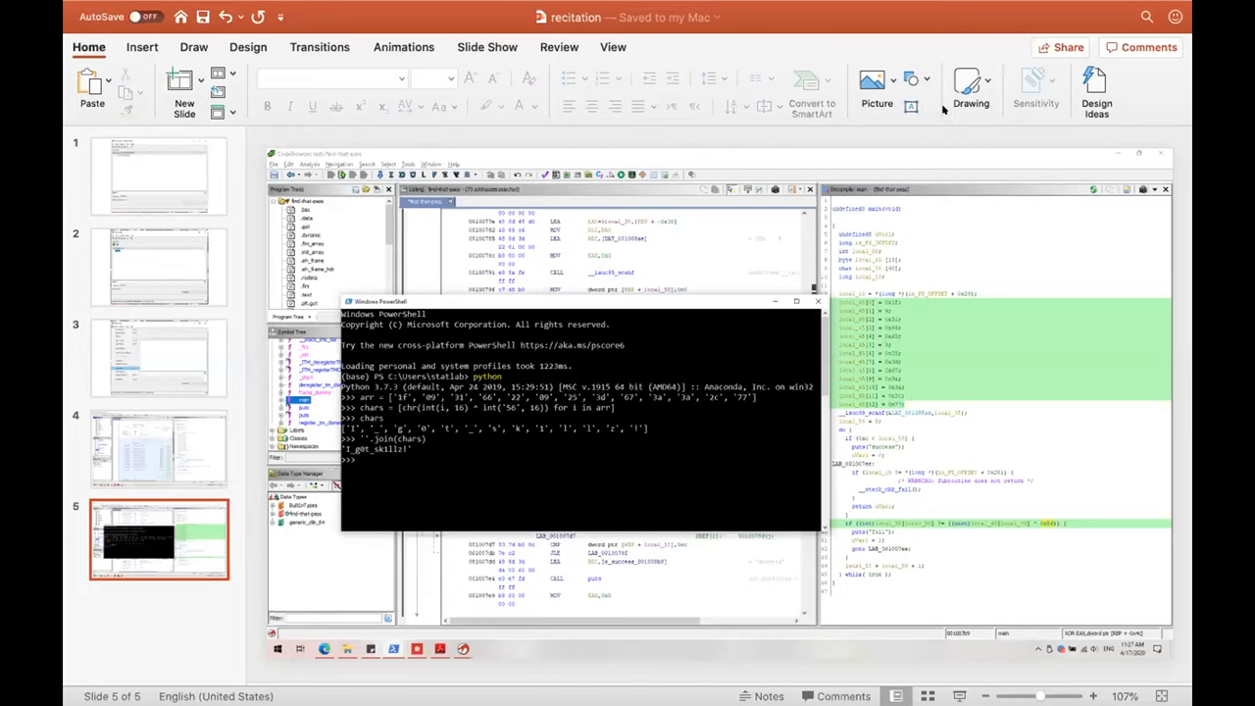
mouse_move(943, 111)
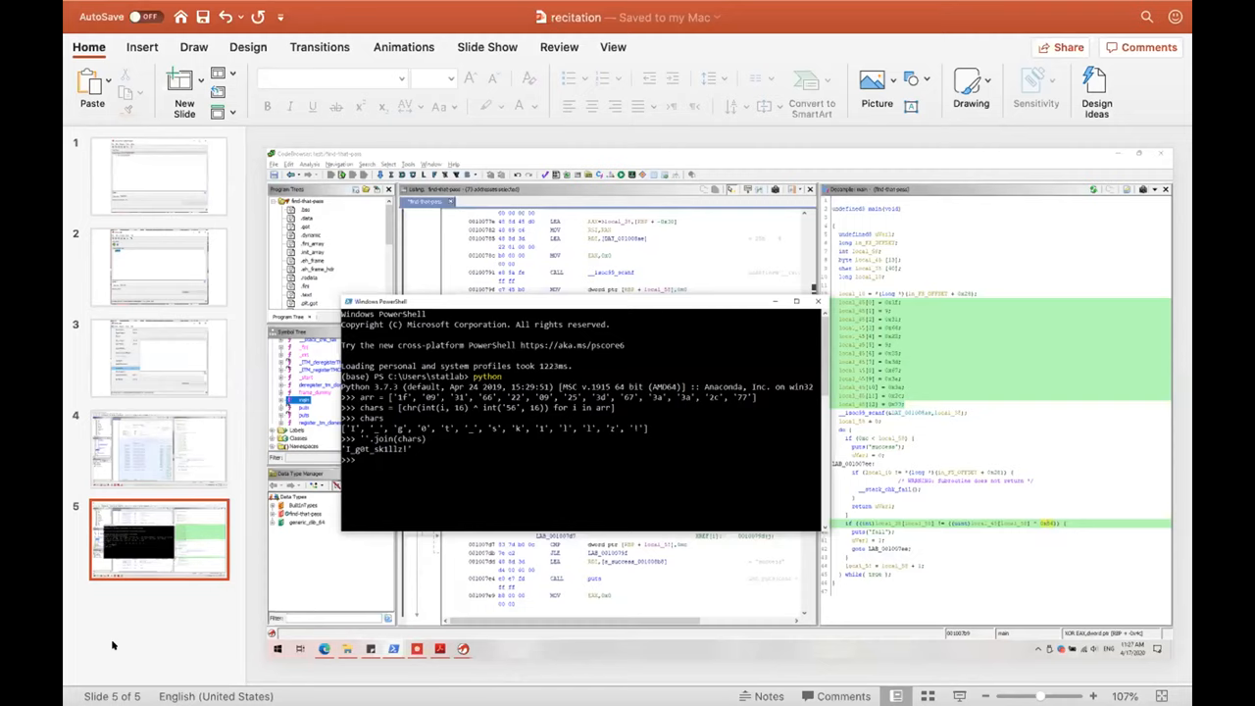
mouse_move(169, 498)
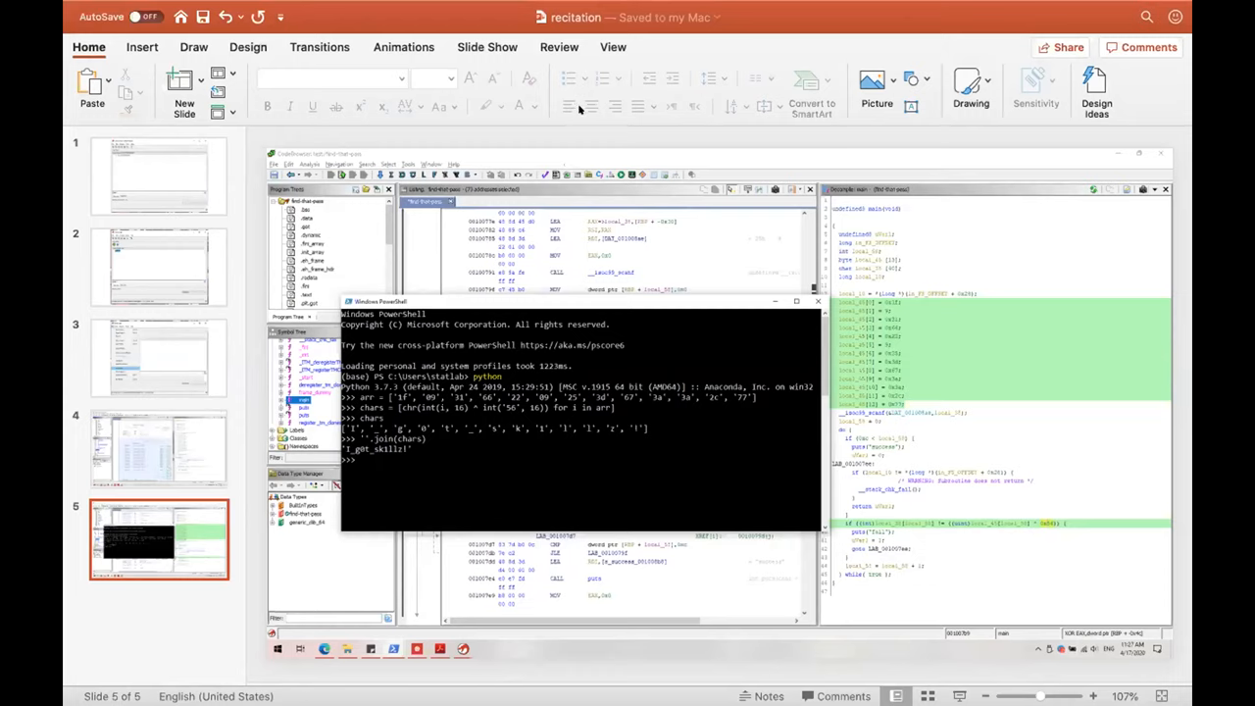
mouse_move(589, 106)
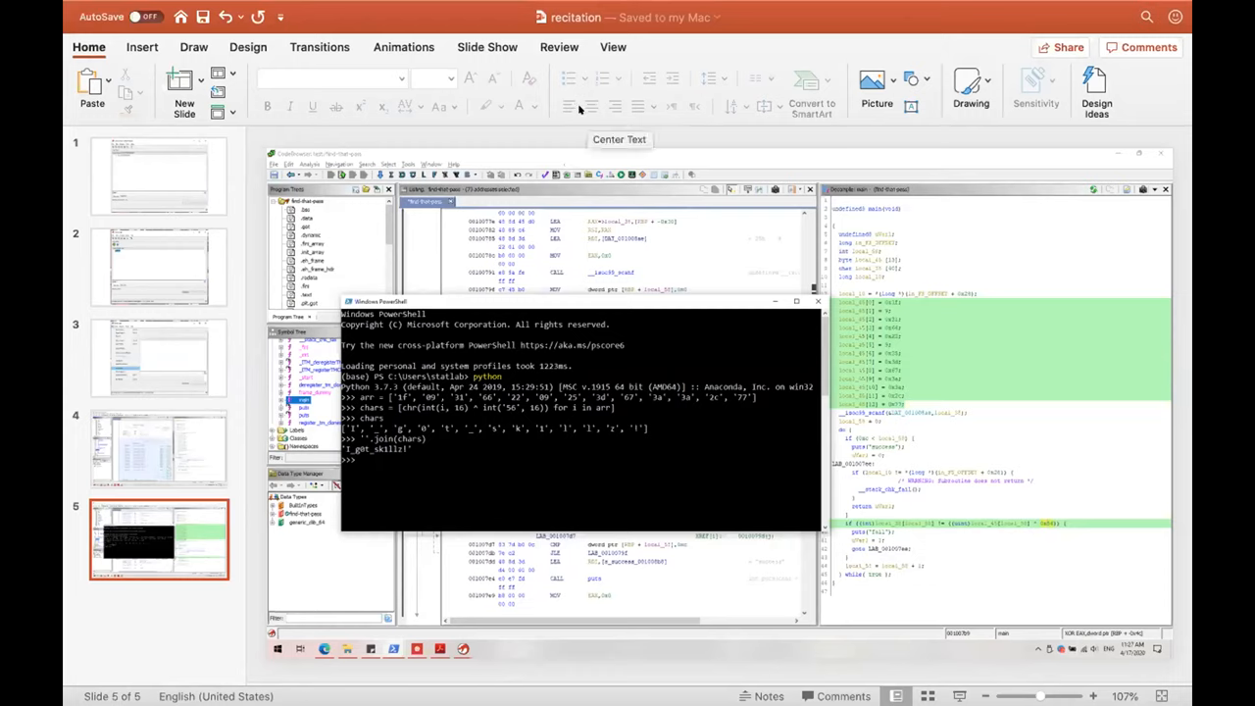
mouse_move(741, 20)
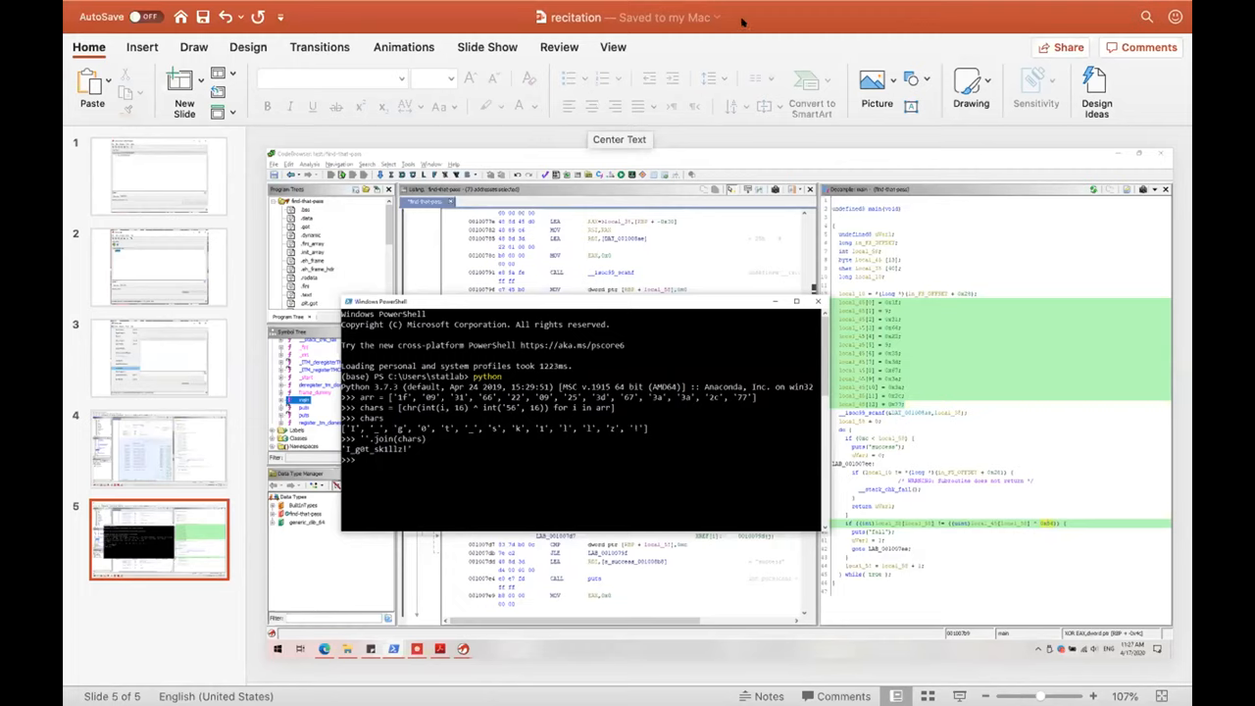